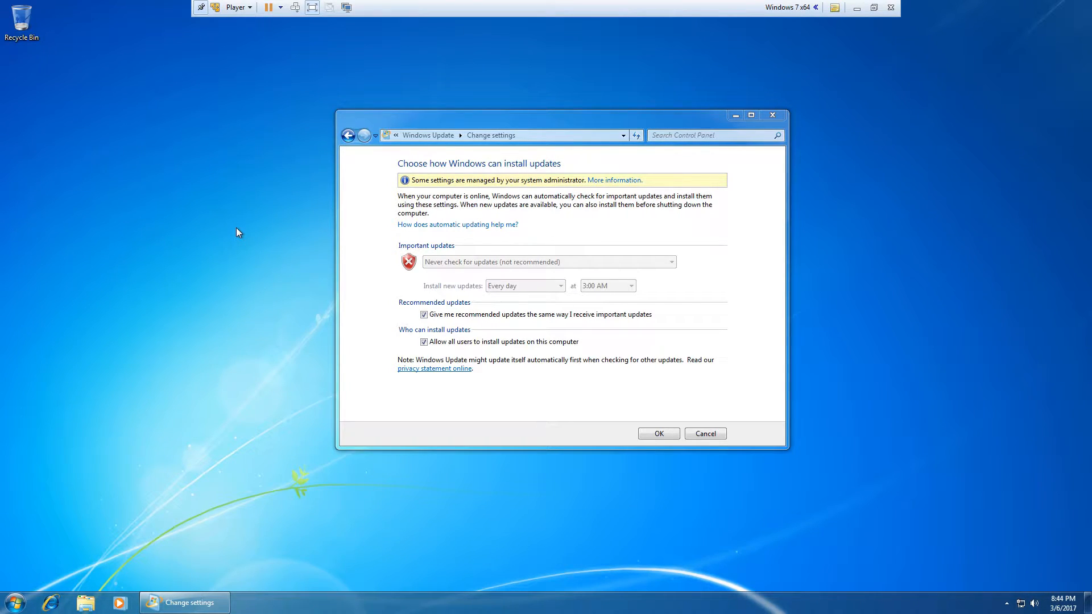
mouse_move(367, 287)
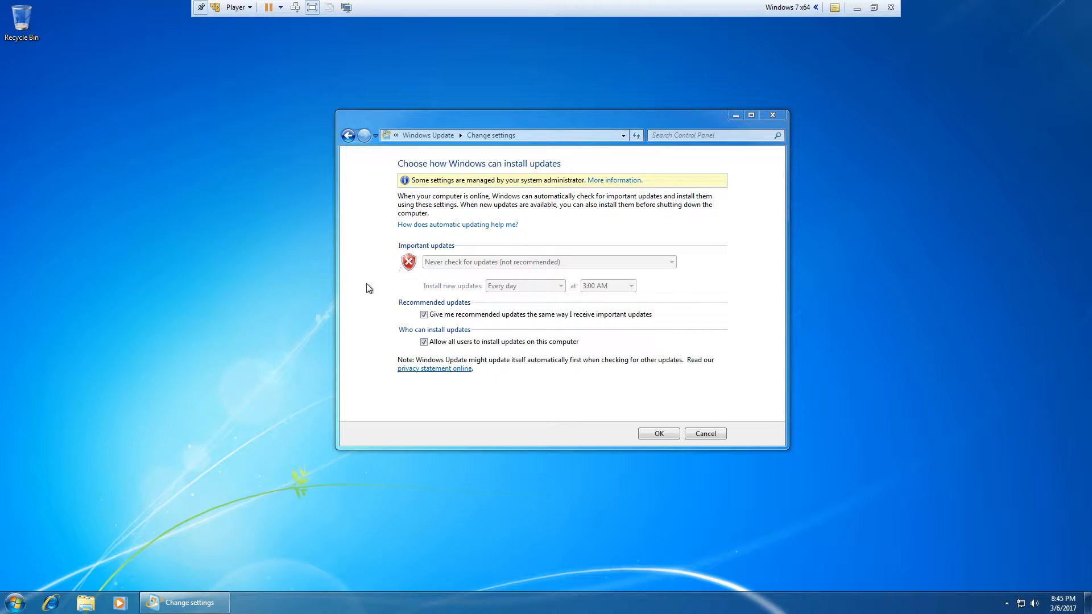
mouse_move(368, 200)
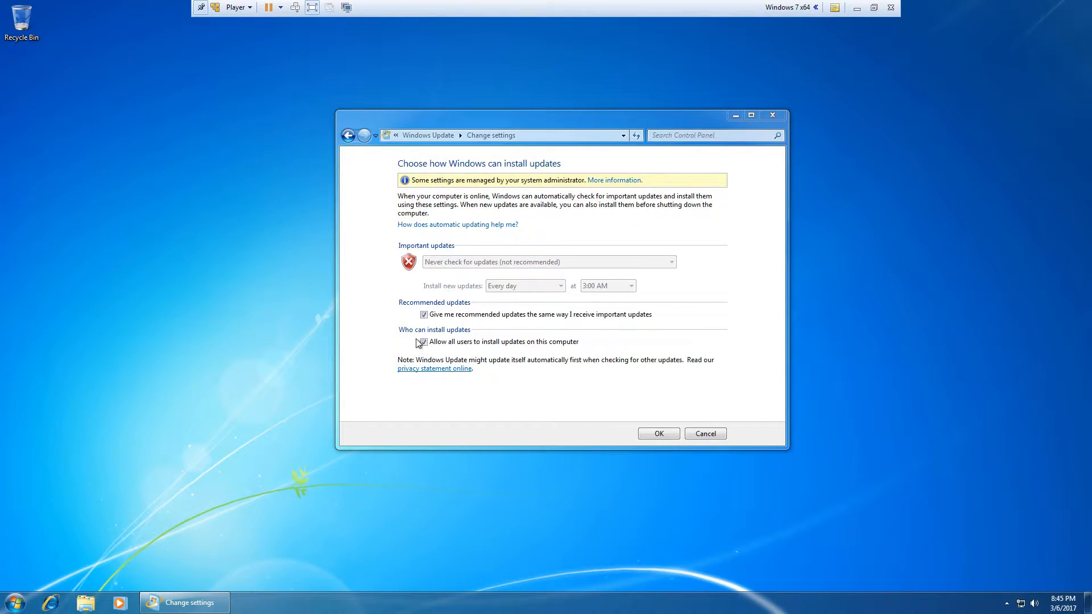
mouse_move(444, 189)
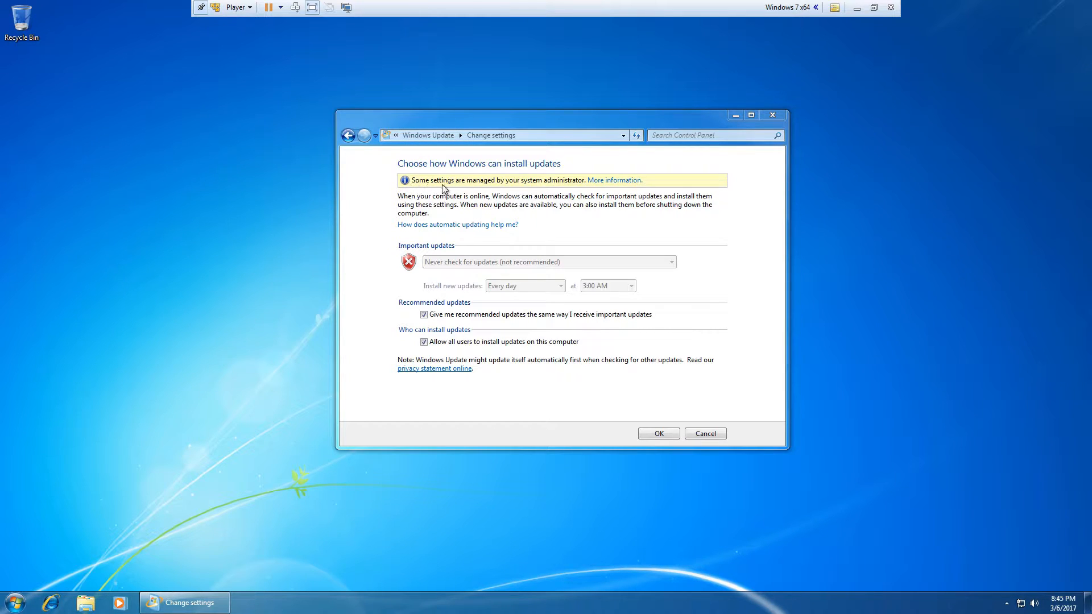
mouse_move(573, 188)
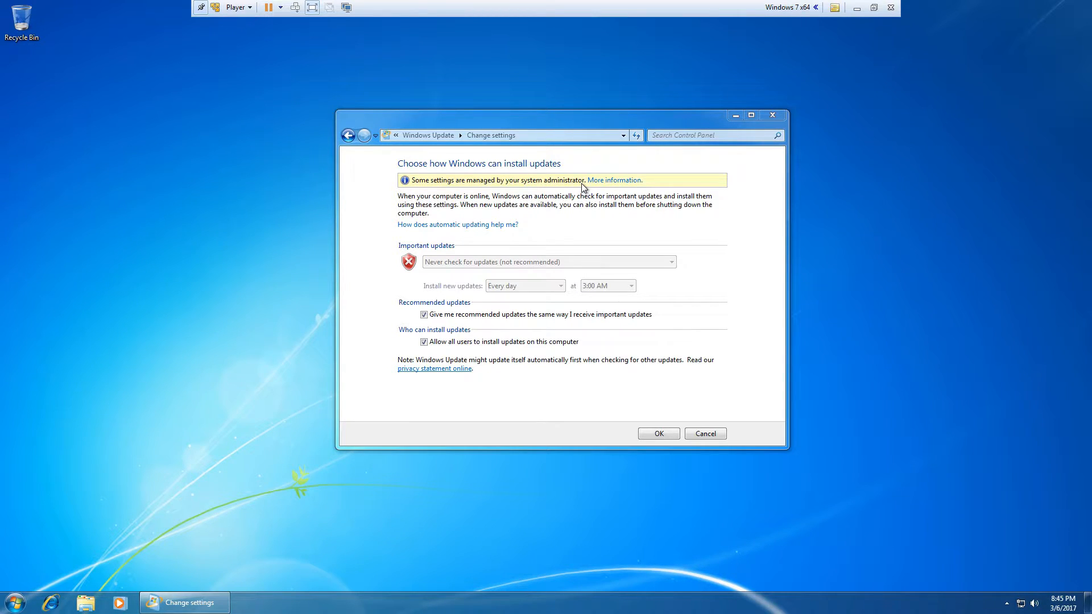
mouse_move(270, 389)
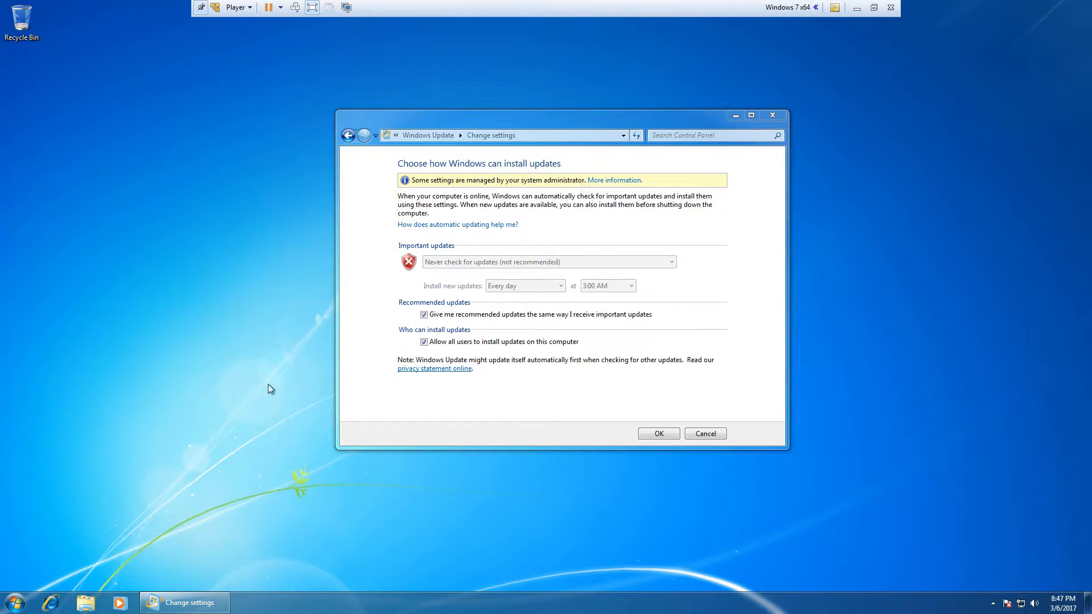
Launch regedit from the Run prompt to get Registry Editor open
key(Win+r)
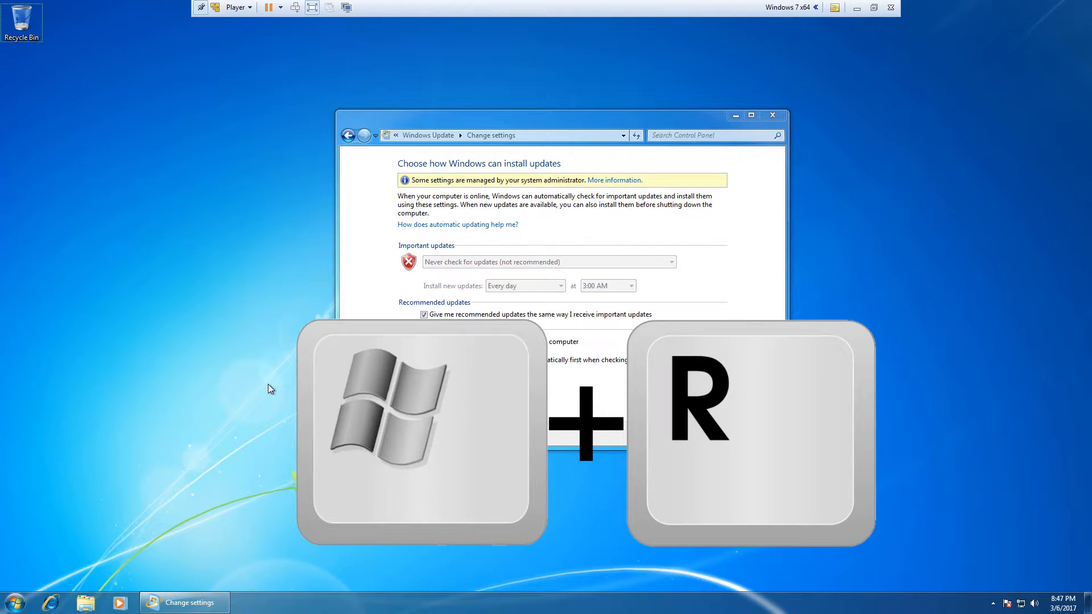
key(Win+r)
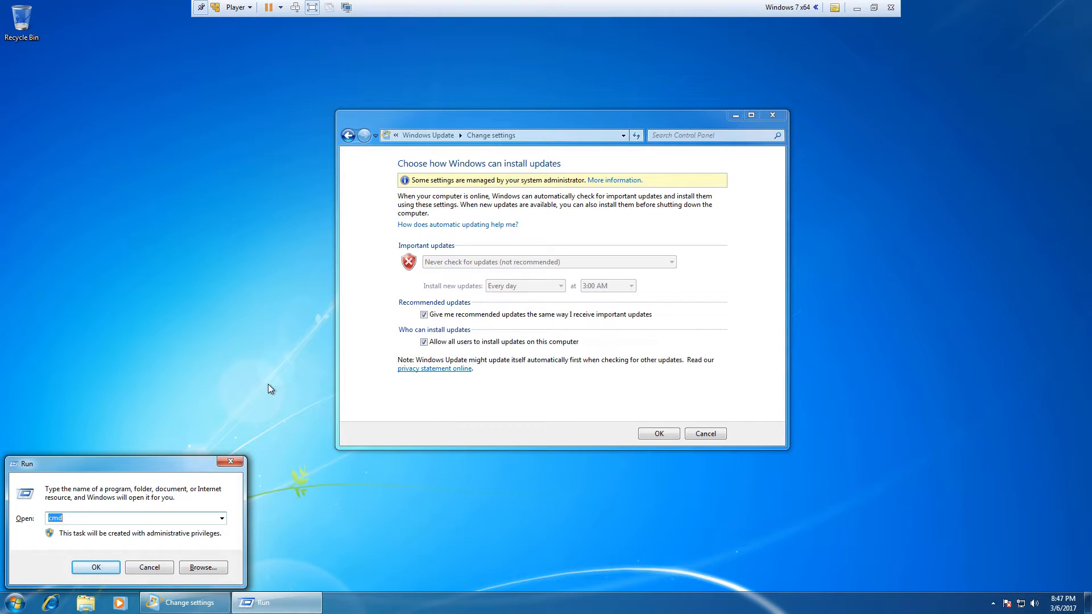
text(regedit)
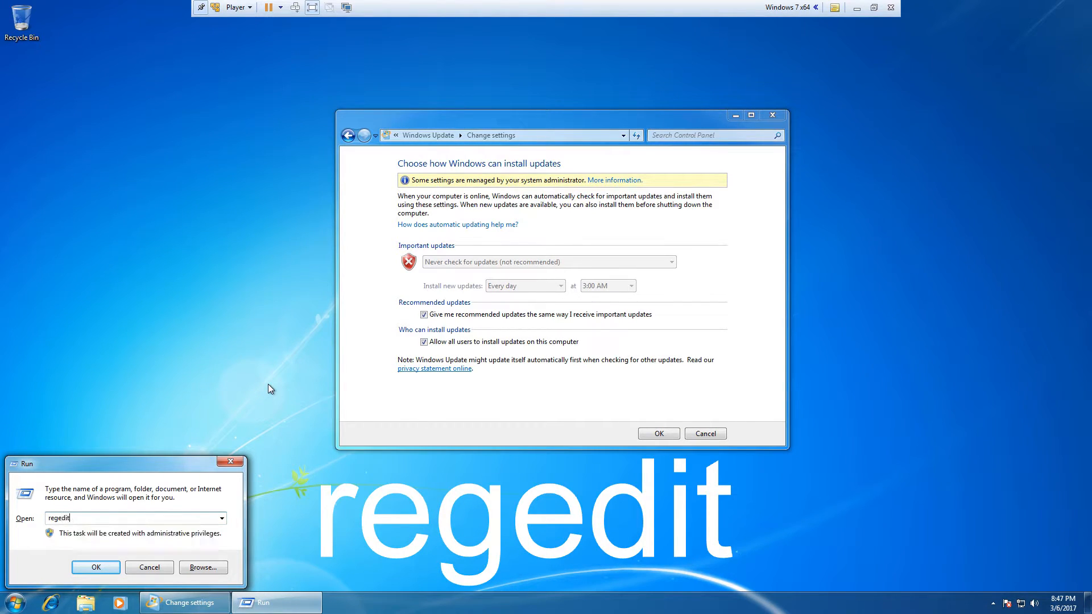
click(95, 567)
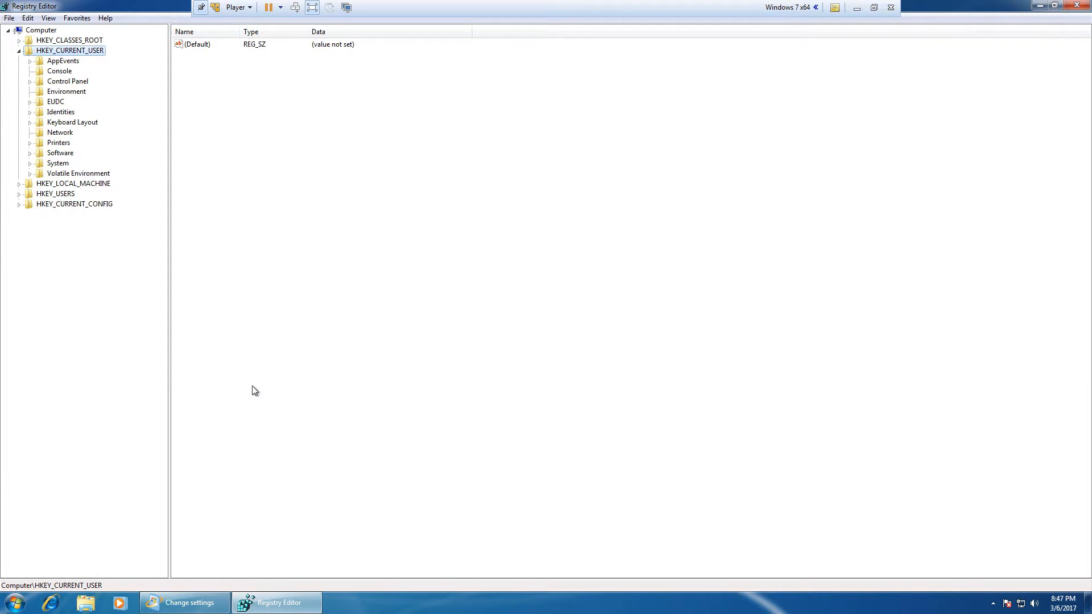
Navigate HKEY_LOCAL_MACHINE\SOFTWARE\Policies\Microsoft\Windows\WindowsUpdate\AU to reveal the NoAutoUpdate value
click(20, 50)
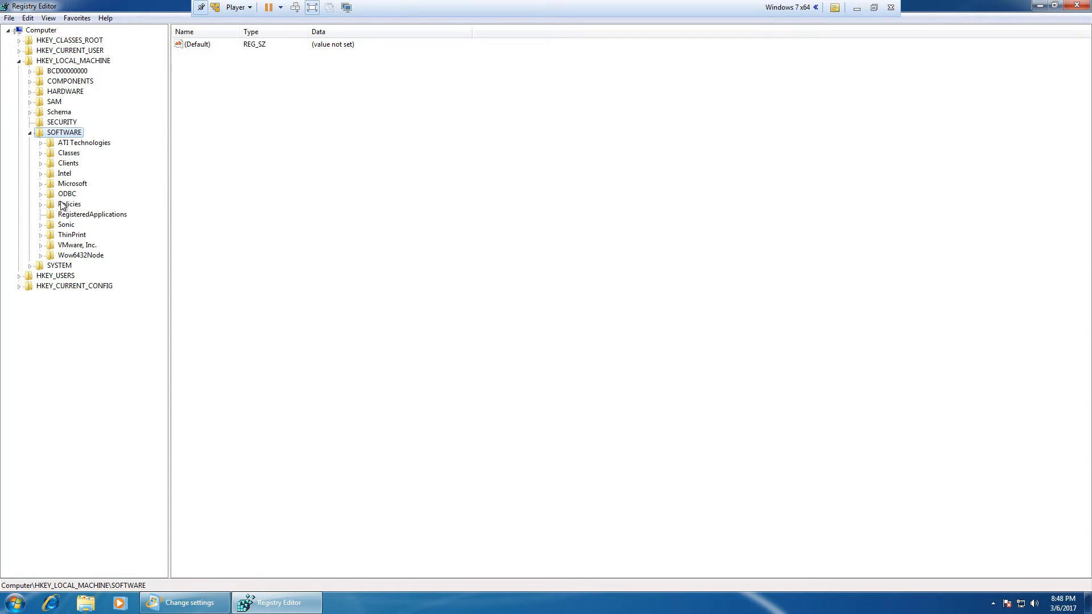
click(41, 203)
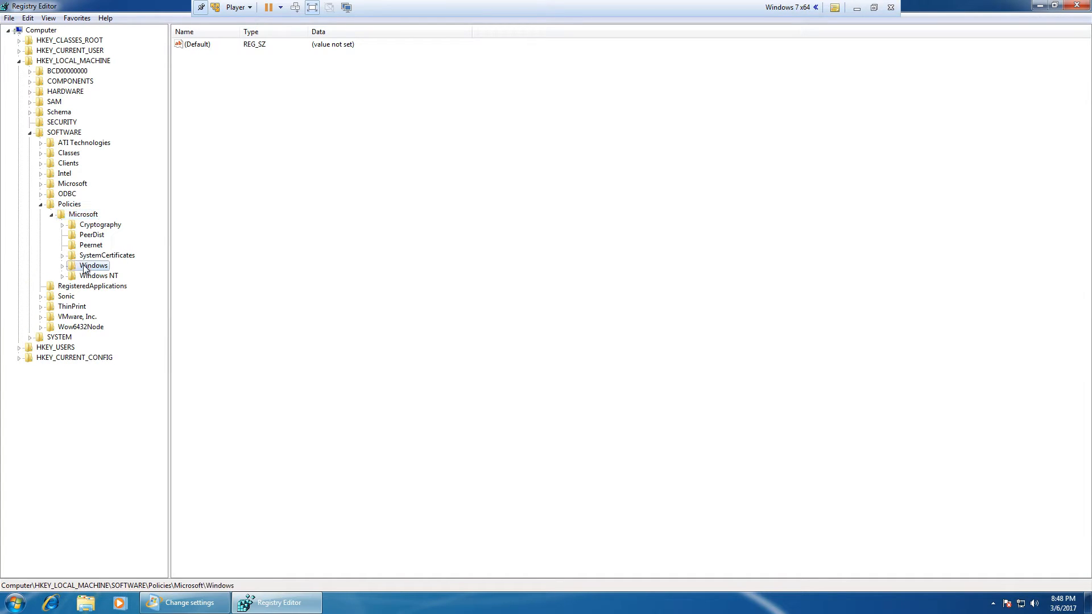
click(63, 265)
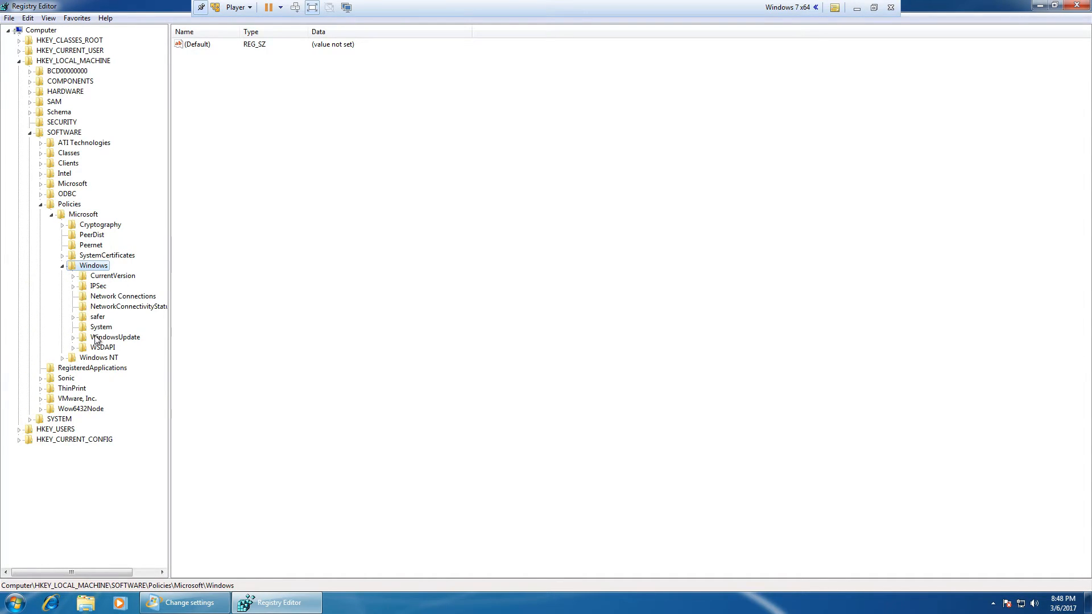
click(116, 336)
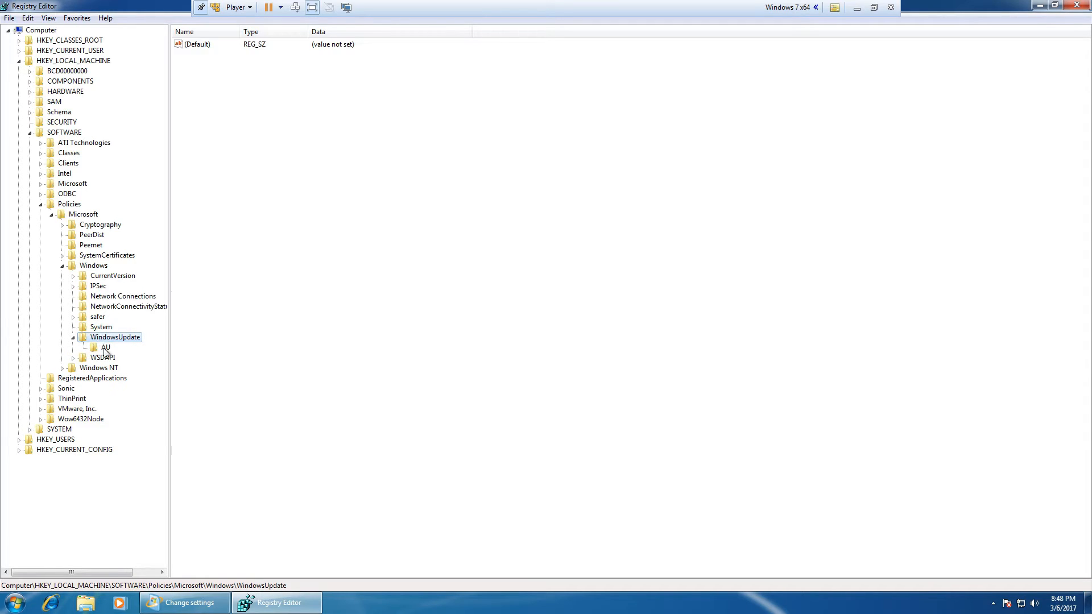
click(105, 347)
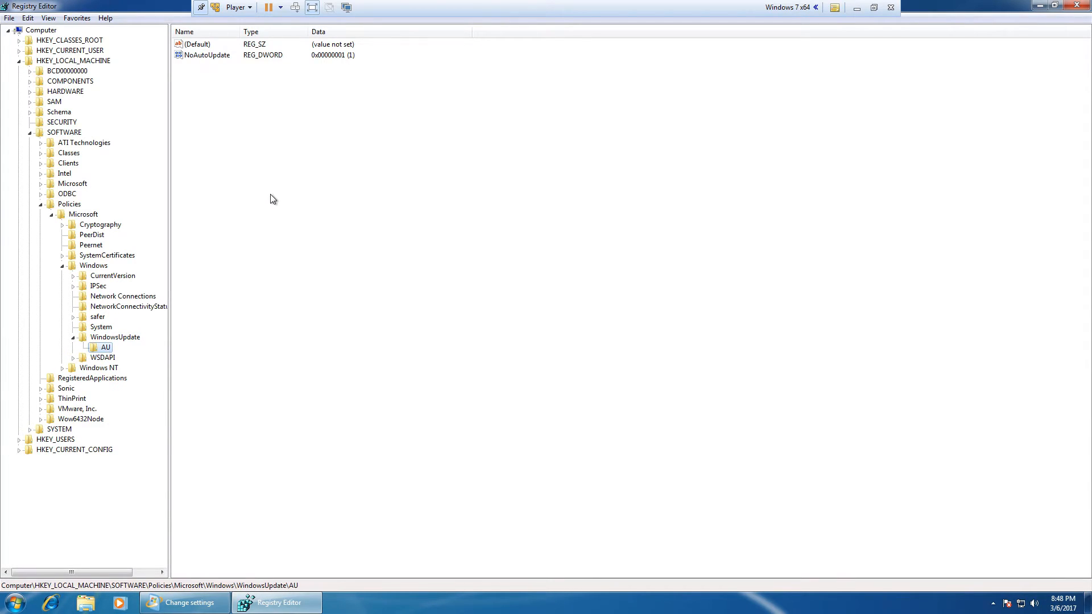
Permanently delete the NoAutoUpdate value from AU and close Registry Editor
click(196, 44)
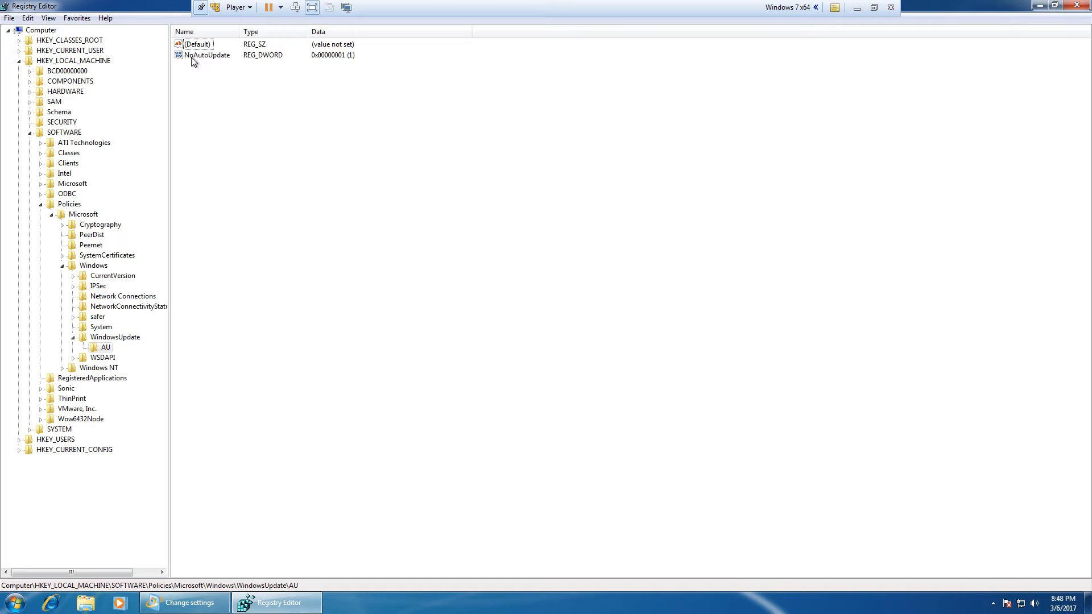
mouse_move(215, 107)
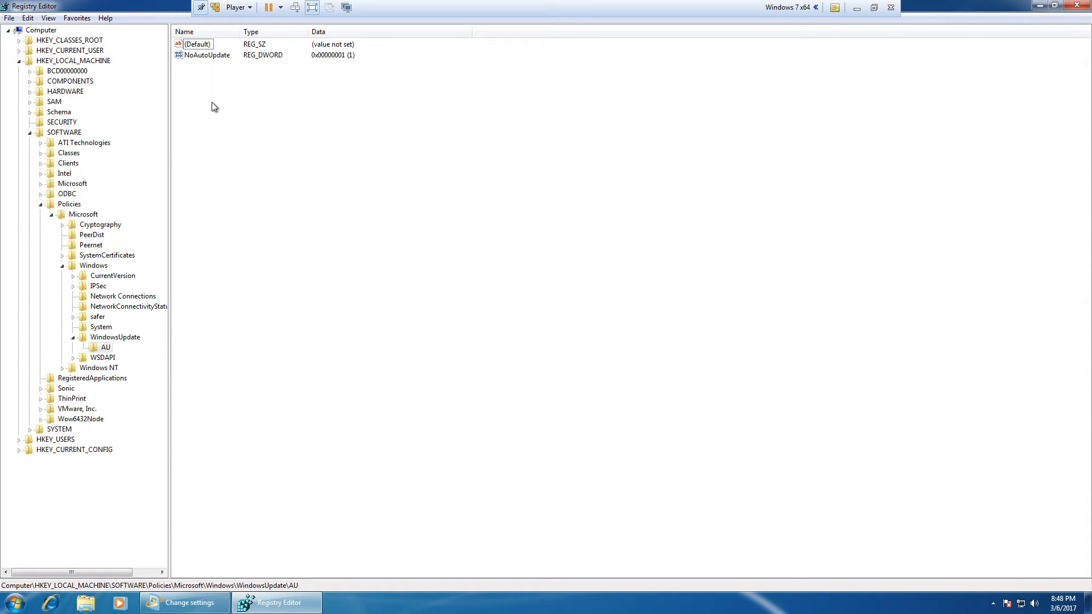
mouse_move(201, 60)
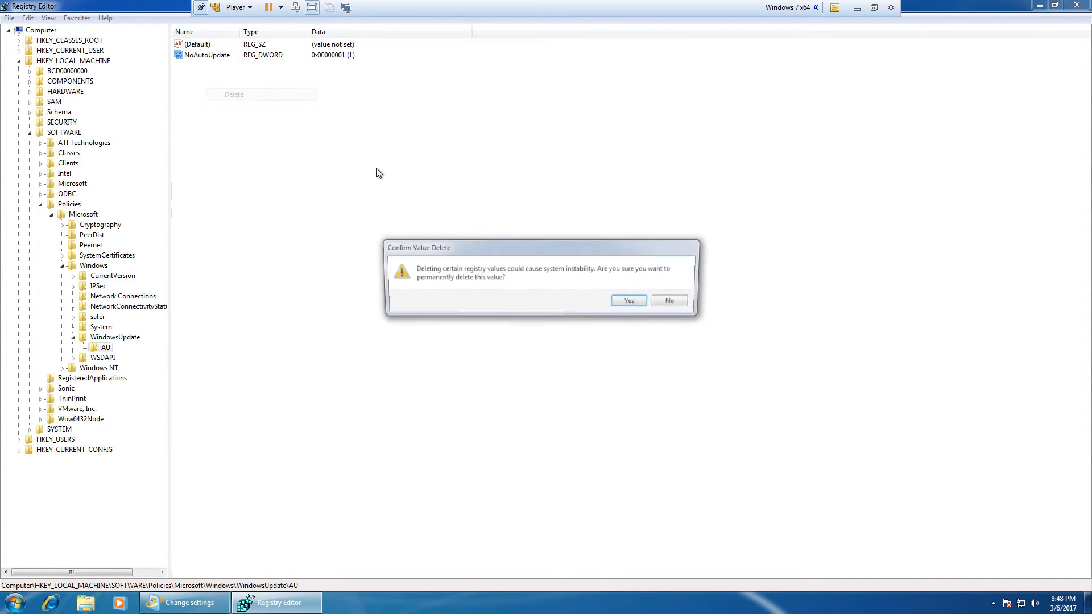
click(628, 300)
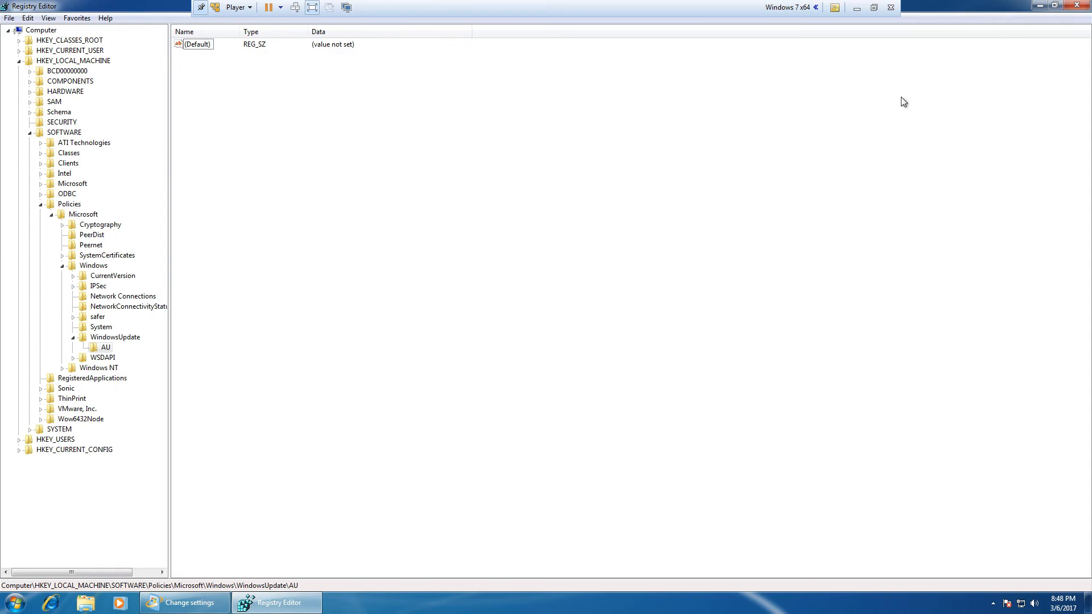
click(183, 603)
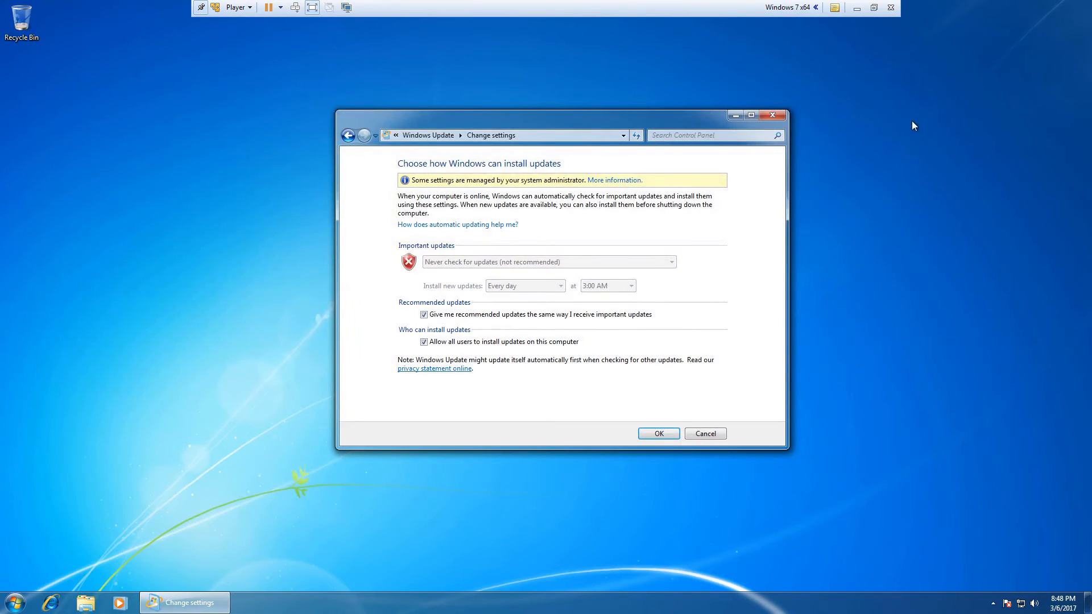
mouse_move(587, 138)
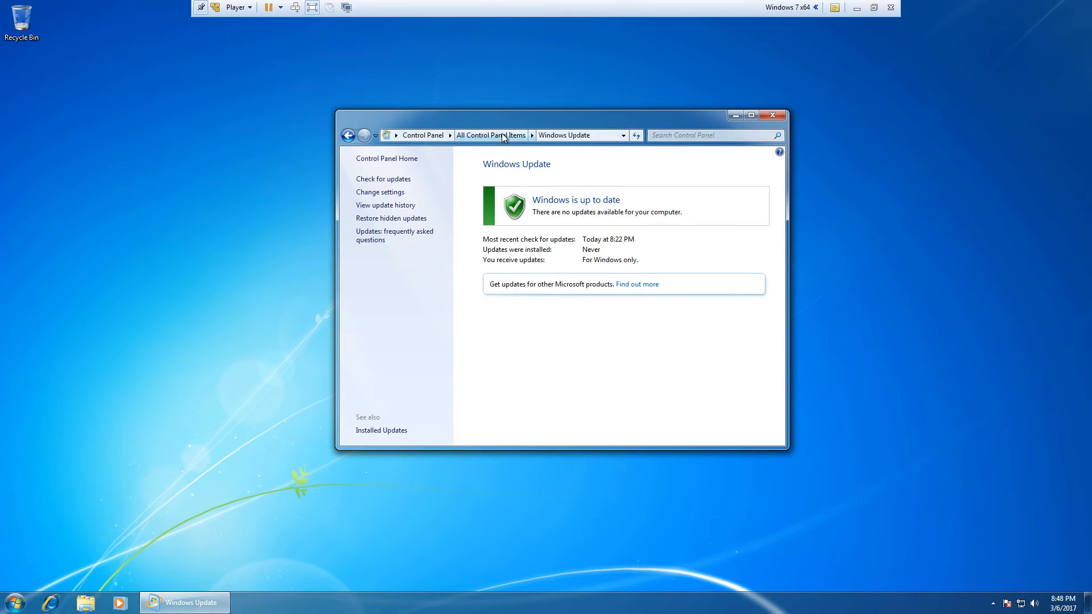
Return via All Control Panel Items to Windows Update's Change settings page, now editable
click(490, 135)
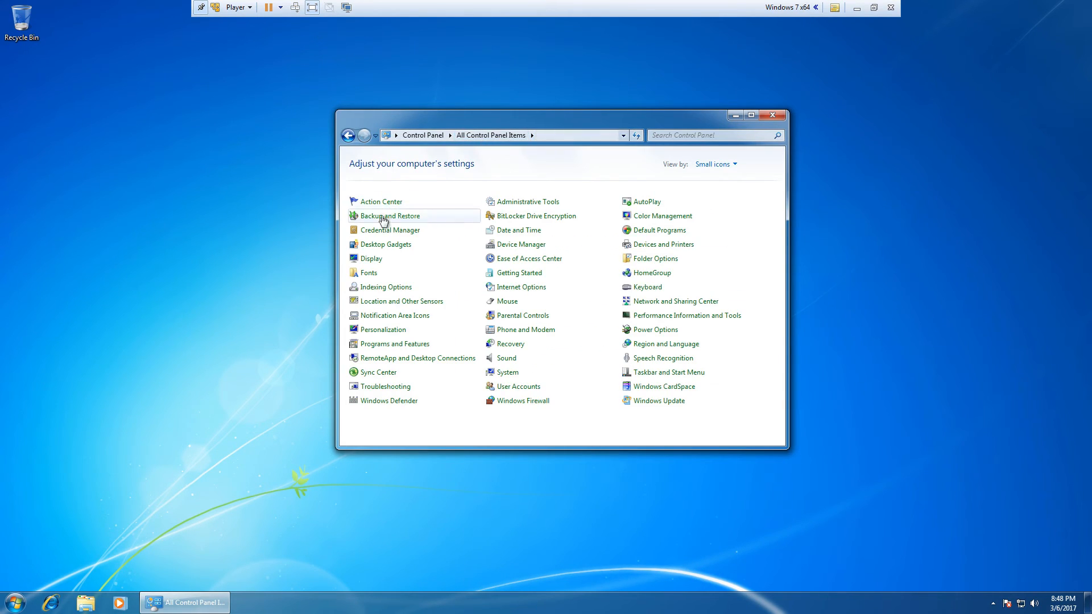
click(658, 400)
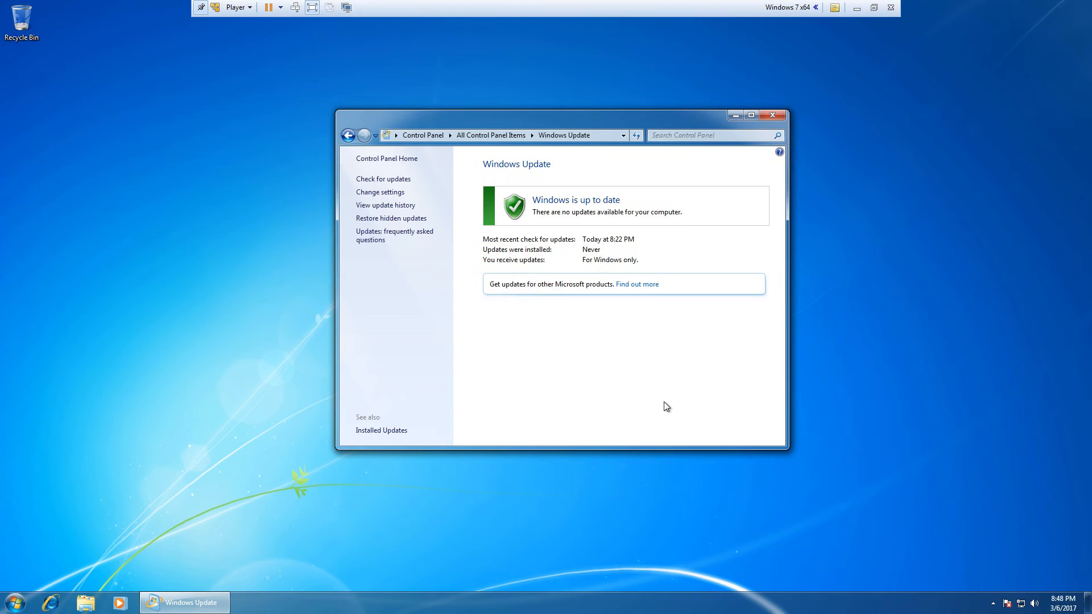
mouse_move(380, 192)
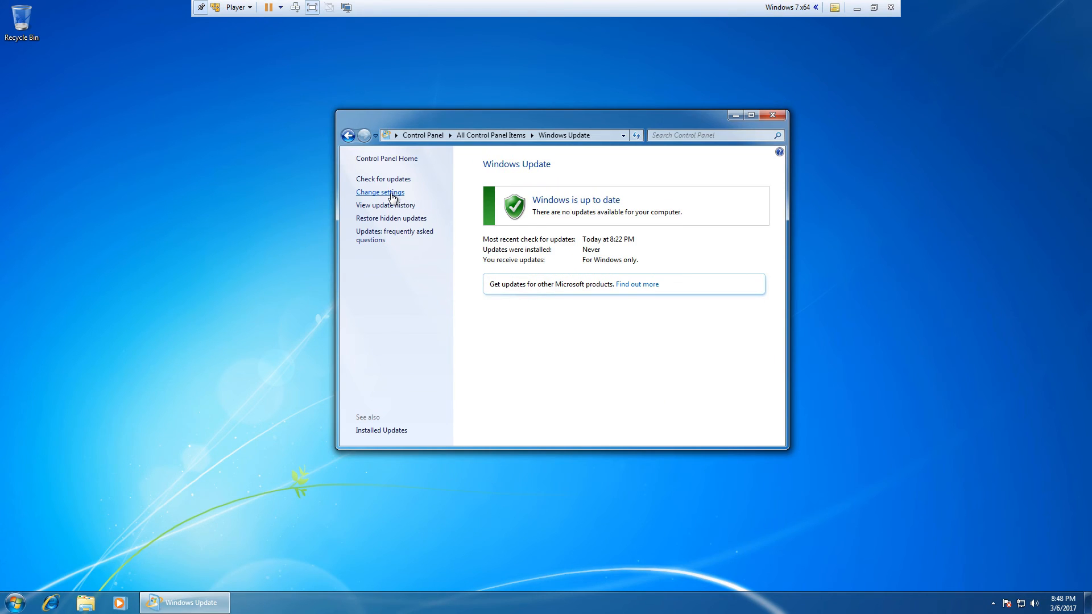
click(380, 193)
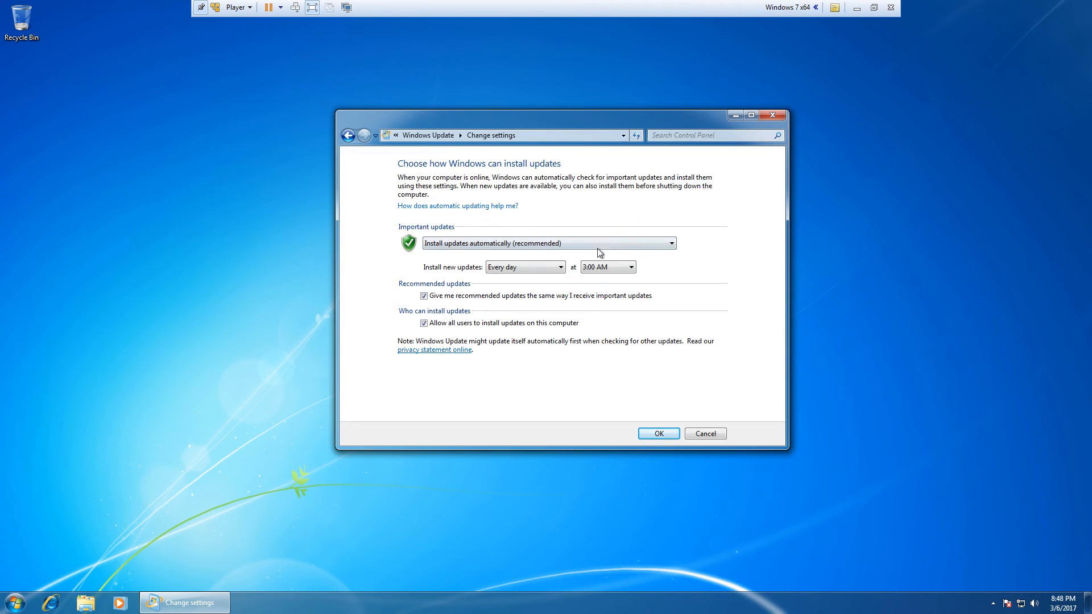